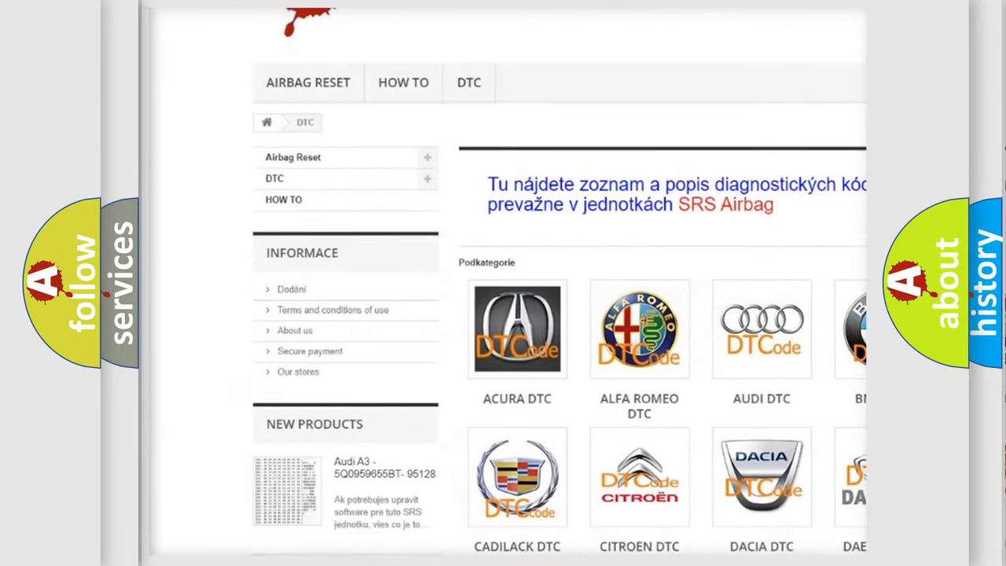
Scroll down the DTC page past the car-brand logo grid to the trouble code list.
scroll(down, 3)
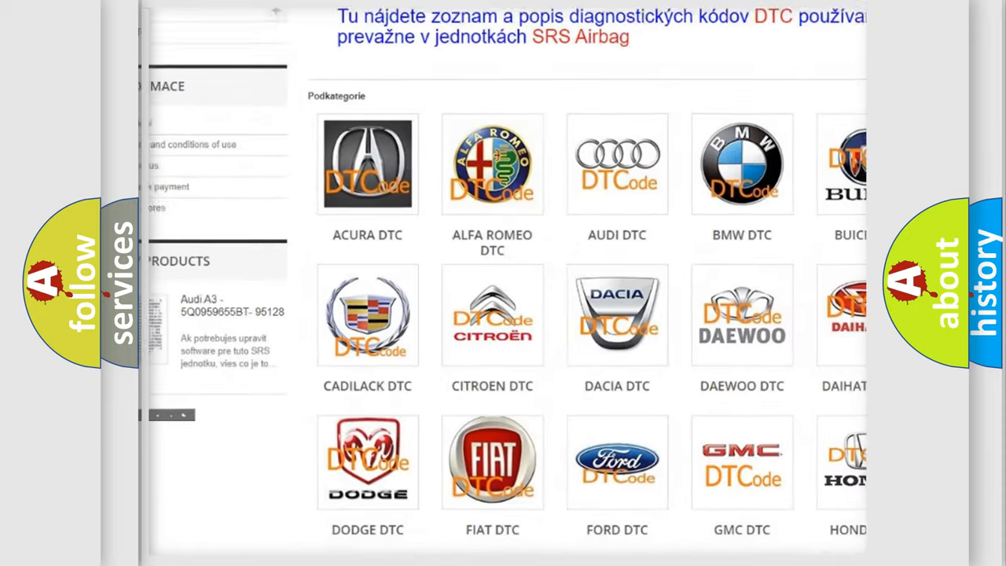
scroll(down, 3)
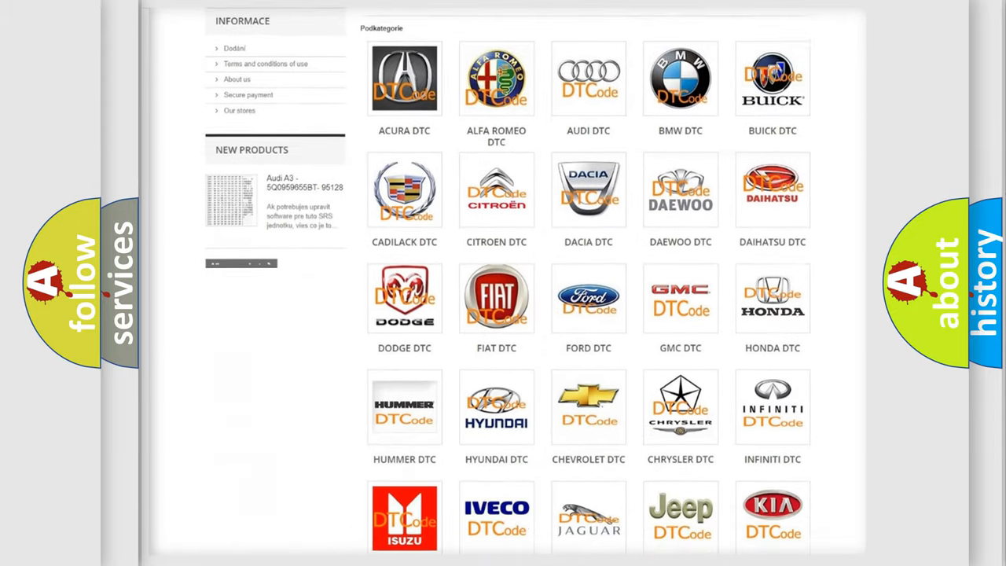
scroll(down, 3)
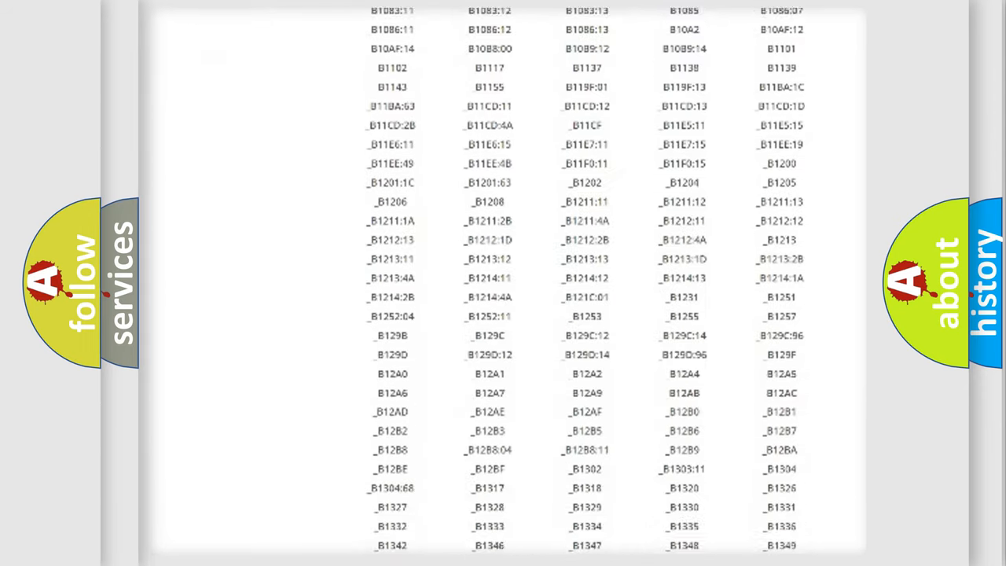
Scroll through the B-series diagnostic trouble code table.
scroll(down, 3)
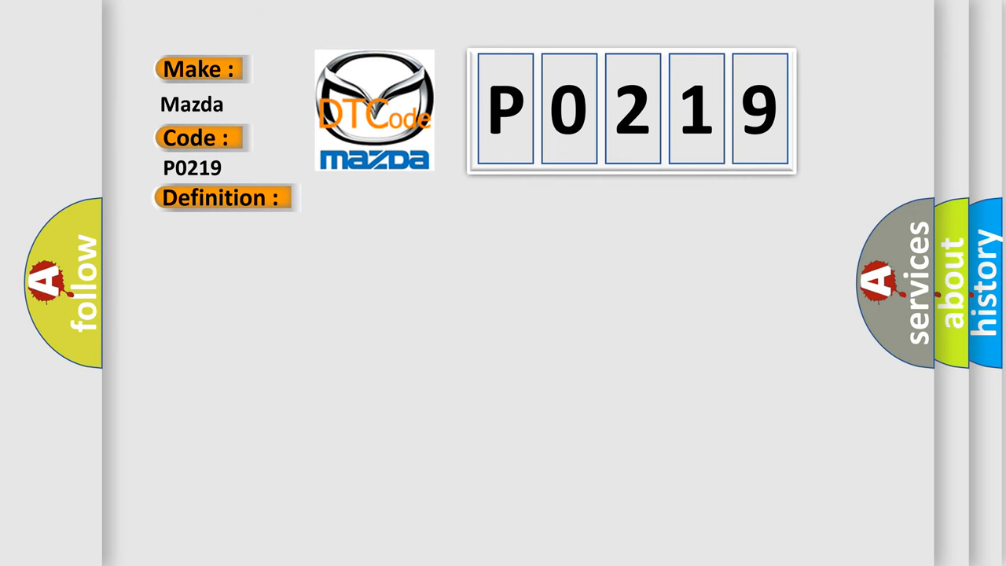
Reveal the P0219 definition covering DRL relay control circuit and coil faults.
click(220, 197)
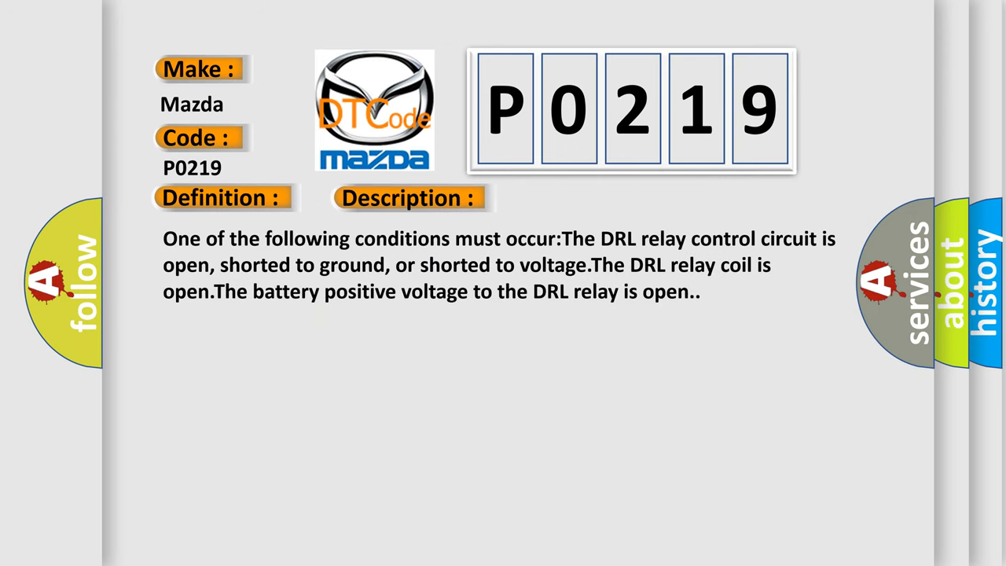